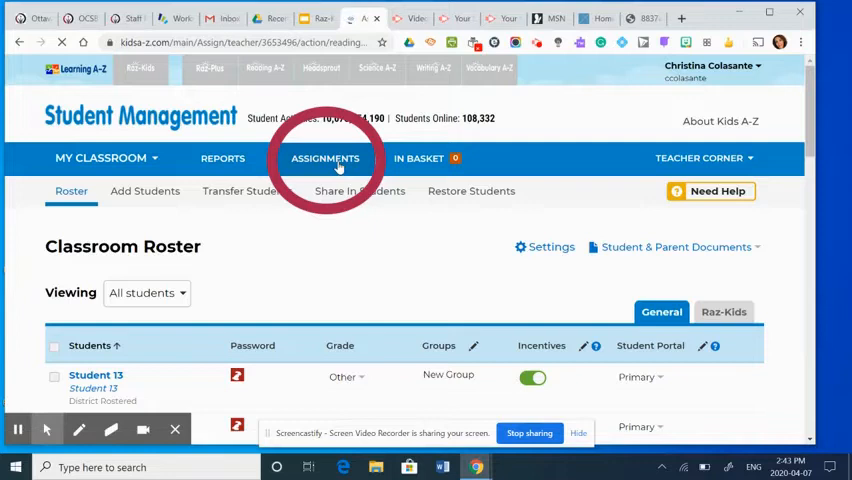
Go from the Assignments area to the Assign an Assessment page
{"action": "left_click", "coordinate": [324, 158]}
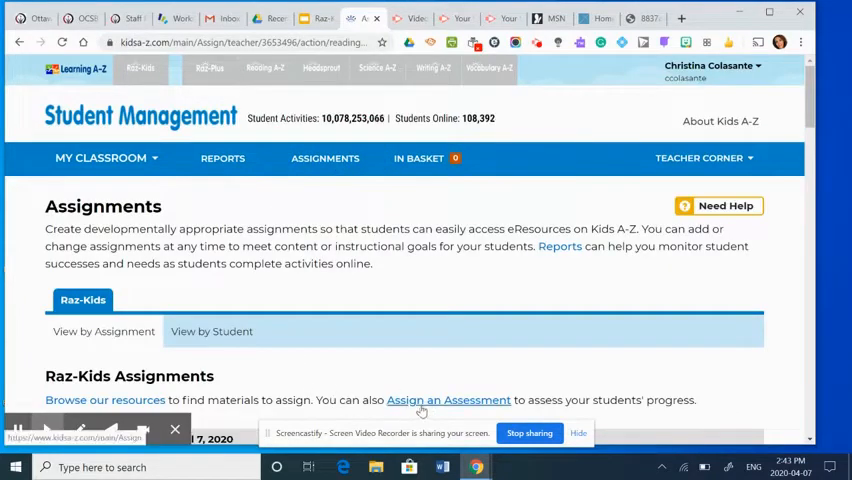
{"action": "scroll", "scroll_direction": "down", "scroll_amount": 3}
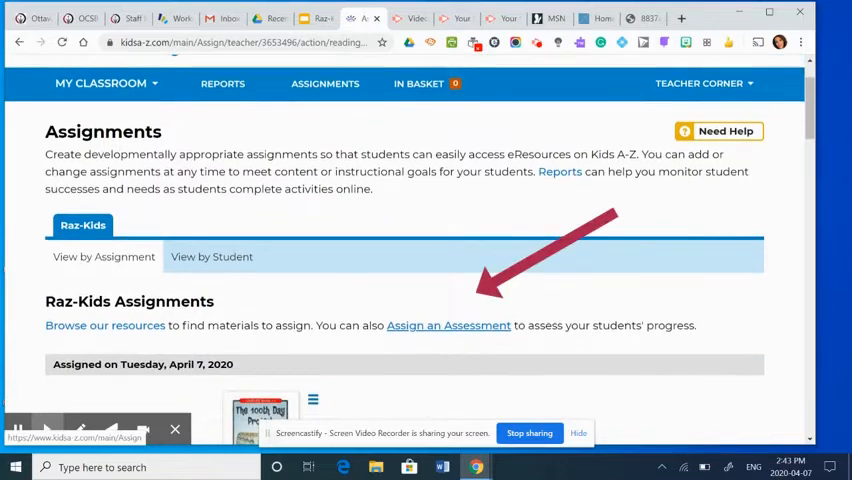
{"action": "left_click", "coordinate": [448, 324]}
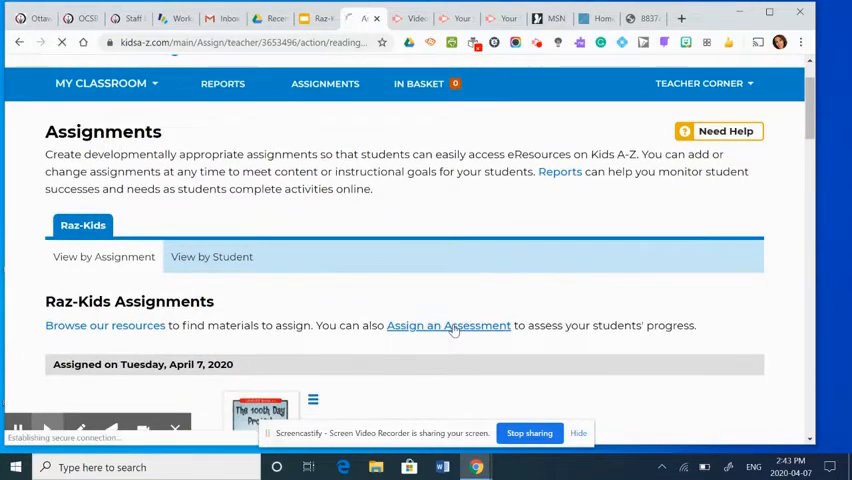
{"action": "left_click", "coordinate": [448, 324]}
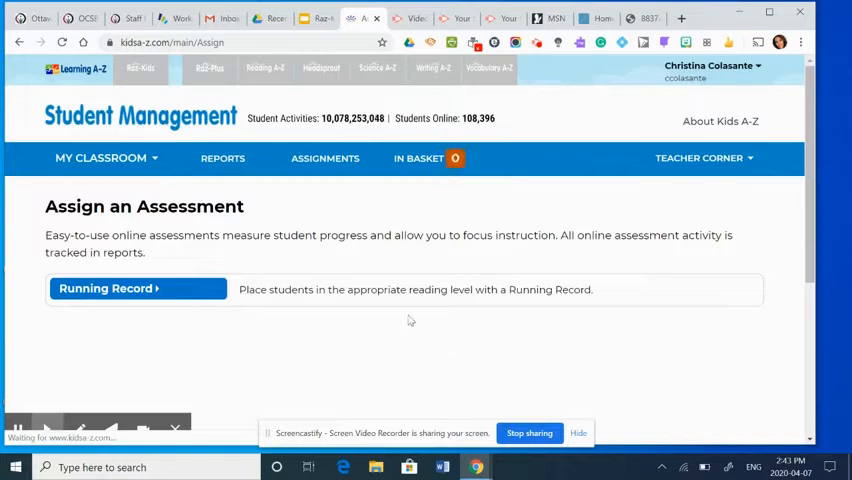
Start a Running Record and select Student 13 as the student to assess
{"action": "left_click", "coordinate": [136, 288]}
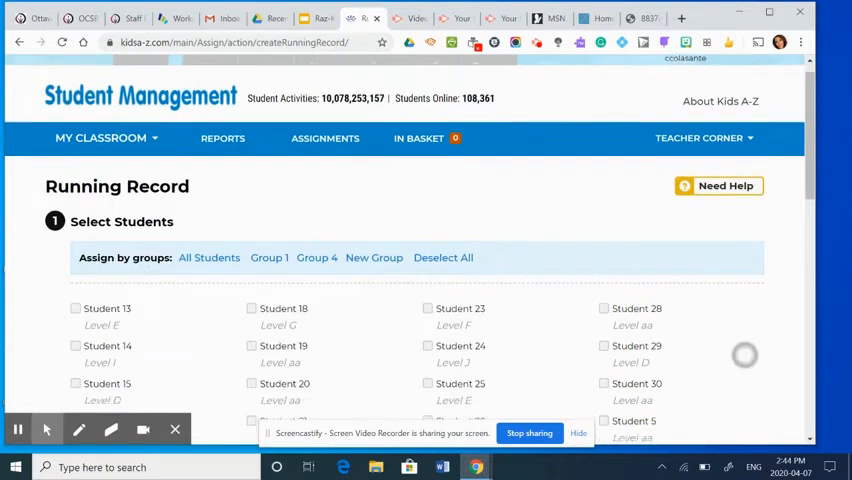
{"action": "scroll", "scroll_direction": "down", "scroll_amount": 3}
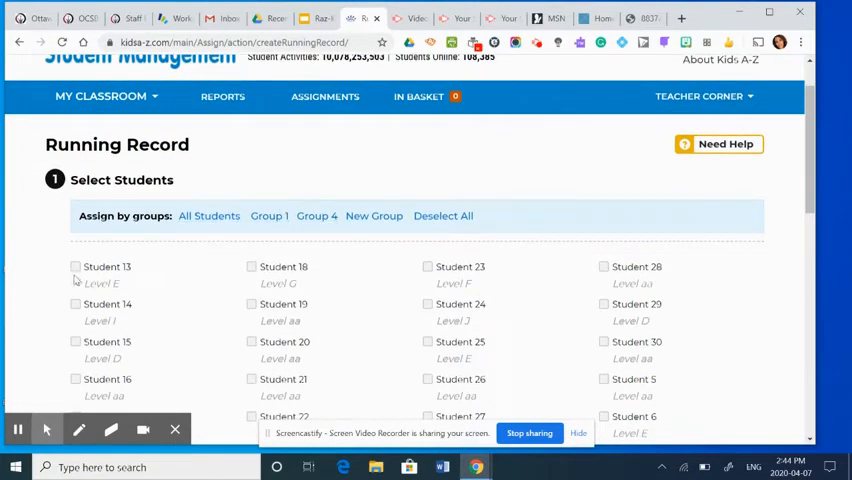
{"action": "left_click", "coordinate": [76, 268]}
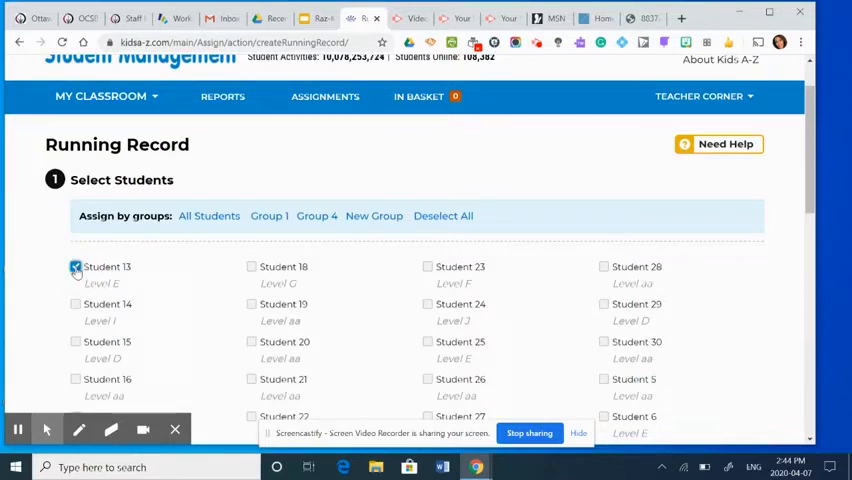
{"action": "left_click", "coordinate": [76, 268]}
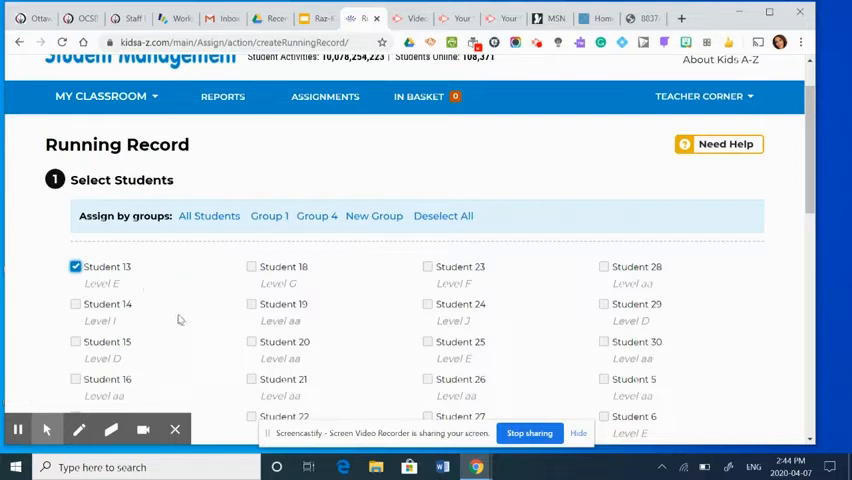
{"action": "mouse_move", "coordinate": [202, 348]}
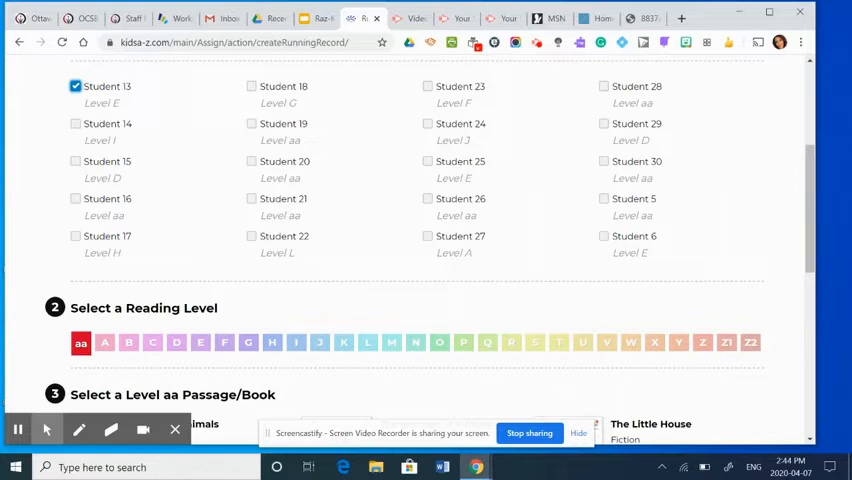
Choose reading level F with the Colors passage and submit the assignment
{"action": "scroll", "scroll_direction": "down", "scroll_amount": 3}
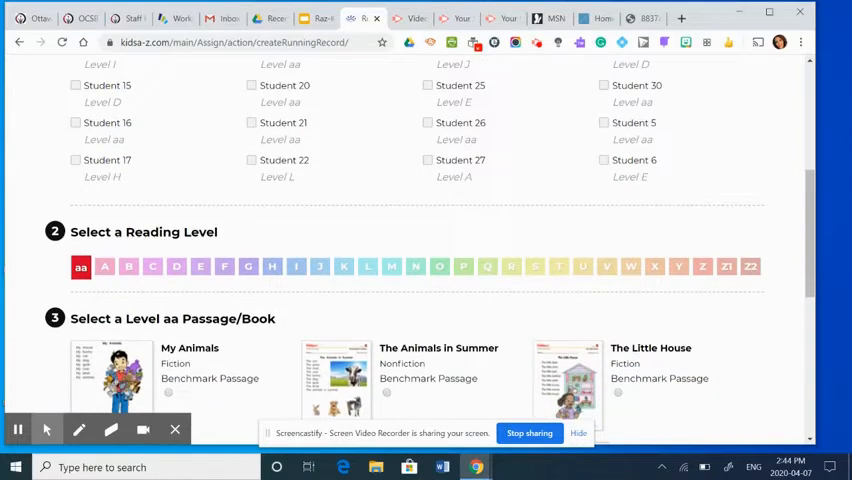
{"action": "left_click", "coordinate": [224, 268]}
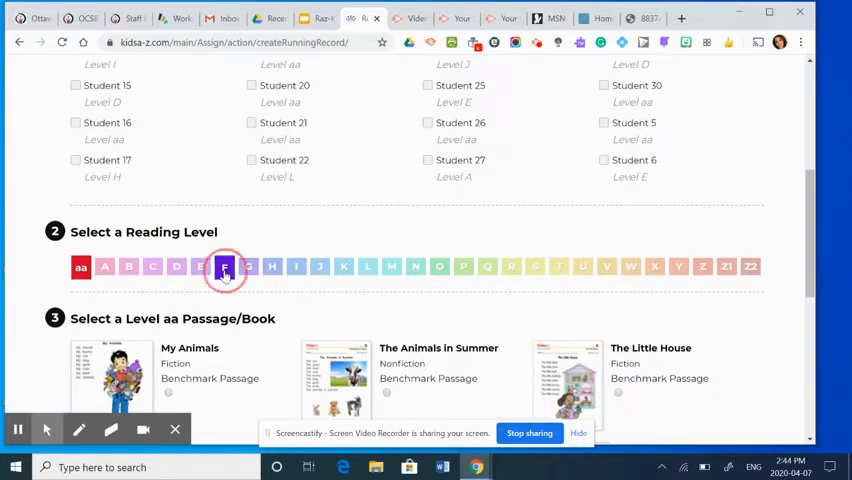
{"action": "left_click", "coordinate": [224, 268]}
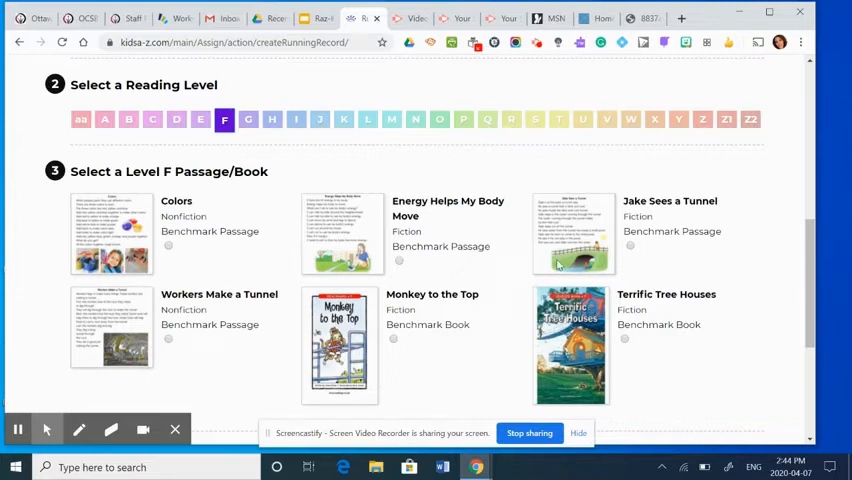
{"action": "mouse_move", "coordinate": [176, 220]}
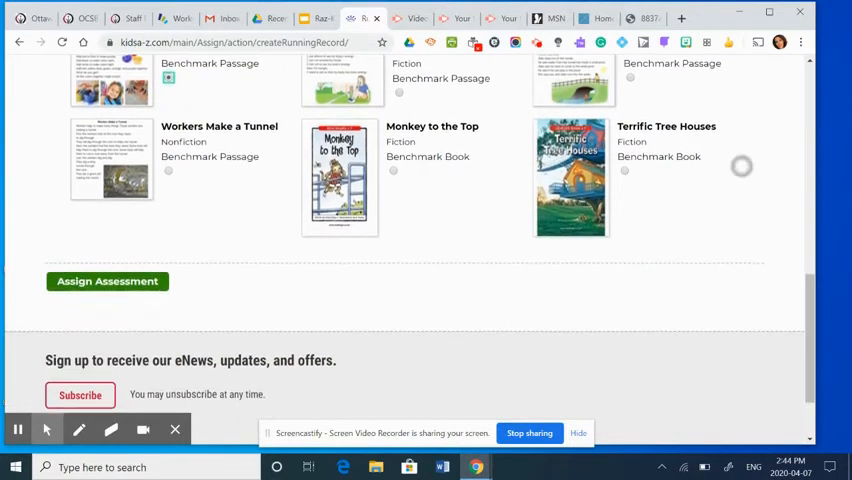
{"action": "left_click", "coordinate": [108, 280]}
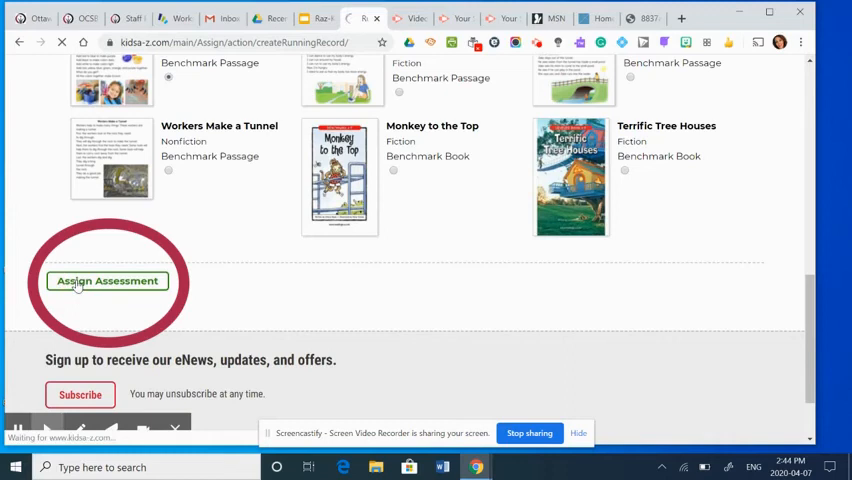
{"action": "left_click", "coordinate": [108, 280]}
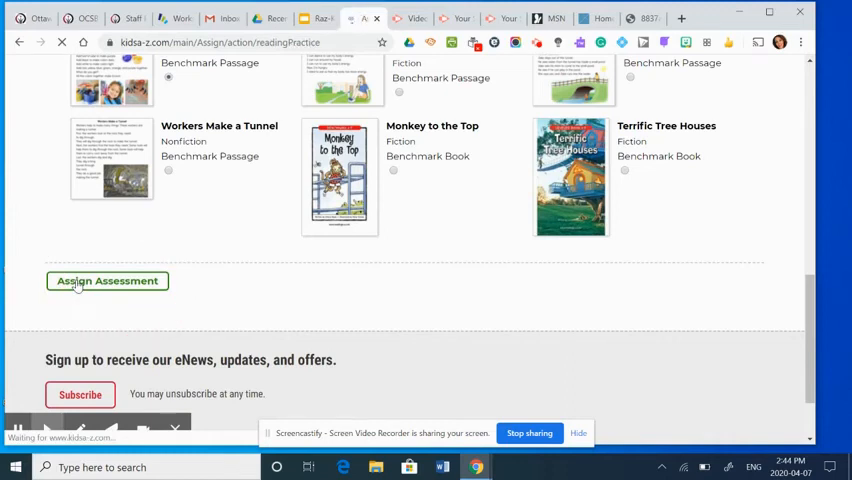
Switch to View by Student to see Student 13's Level F Colors Running Record
{"action": "left_click", "coordinate": [108, 280]}
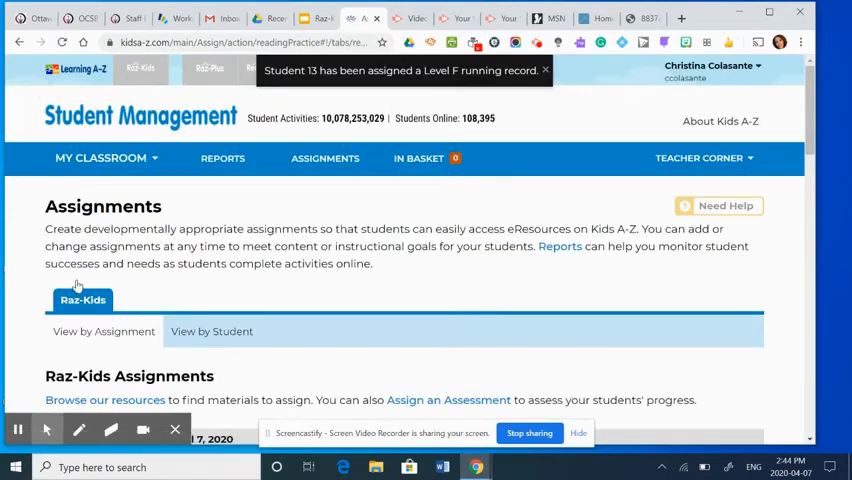
{"action": "scroll", "scroll_direction": "down", "scroll_amount": 3}
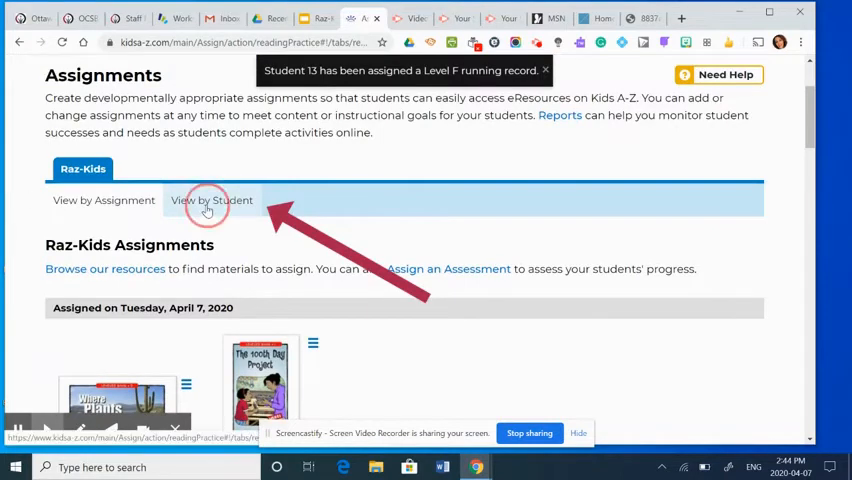
{"action": "left_click", "coordinate": [212, 200]}
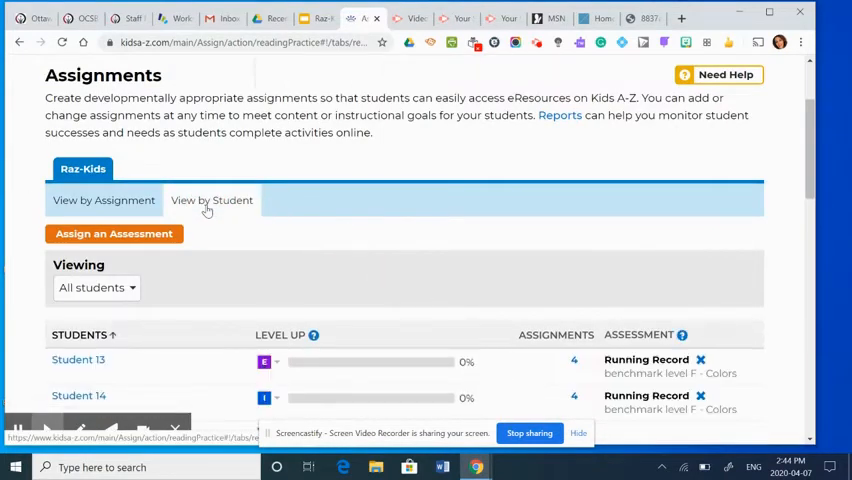
{"action": "scroll", "scroll_direction": "down", "scroll_amount": 3}
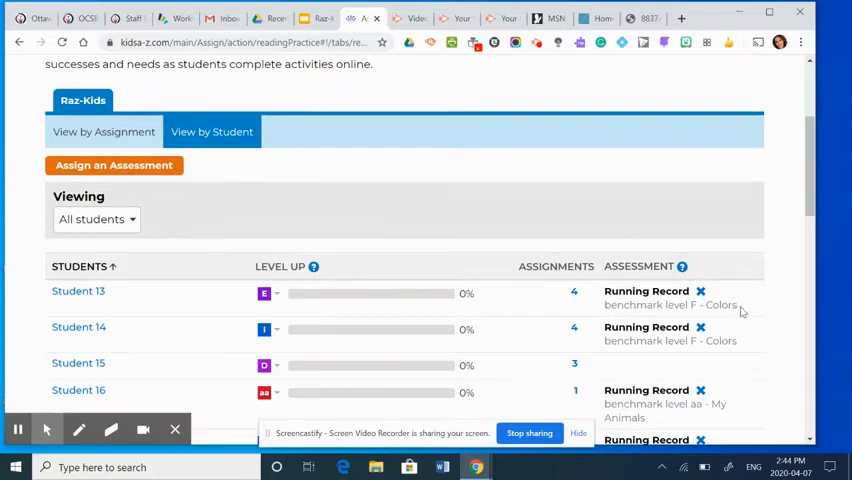
{"action": "mouse_move", "coordinate": [436, 298]}
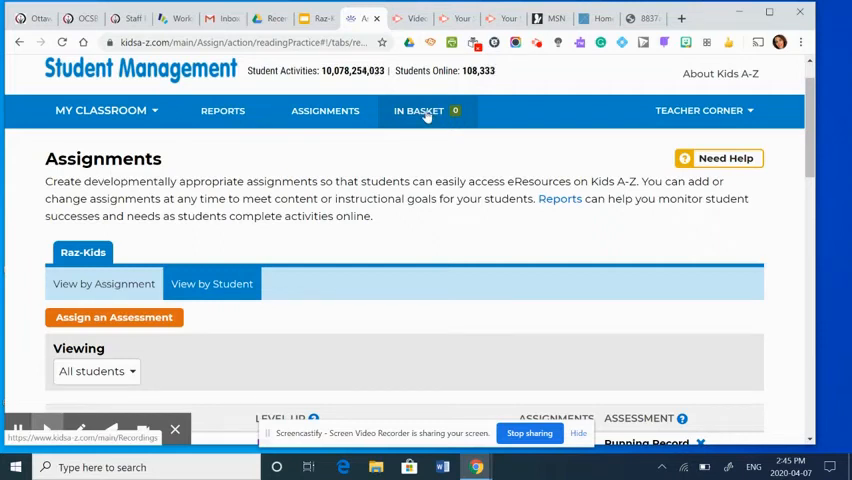
Go to the In Basket and show its Reviewed tab of completed Raz-Kids assessments
{"action": "left_click", "coordinate": [420, 110]}
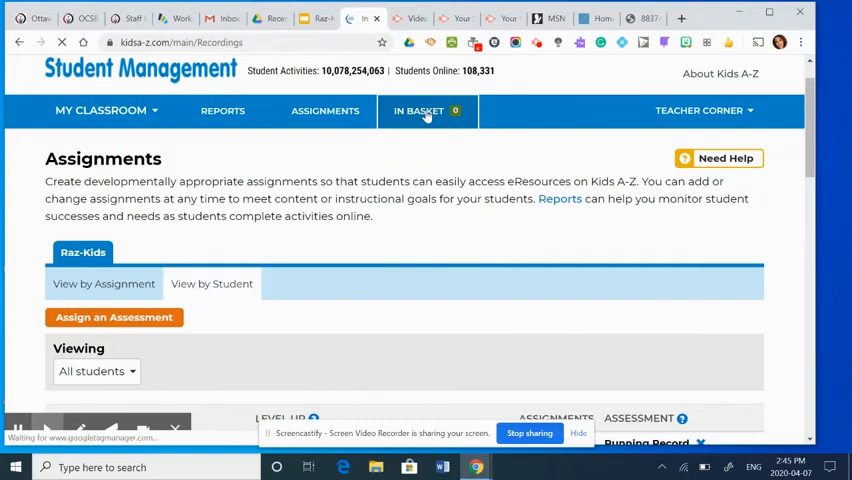
{"action": "left_click", "coordinate": [418, 110]}
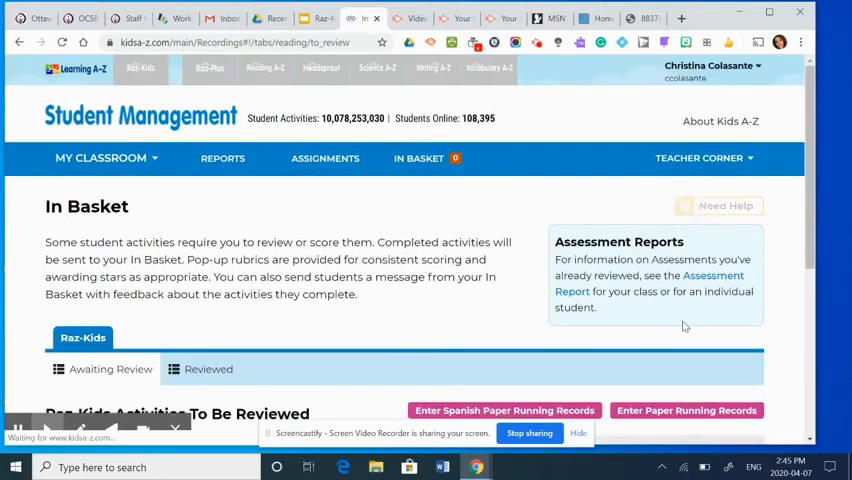
{"action": "scroll", "scroll_direction": "down", "scroll_amount": 3}
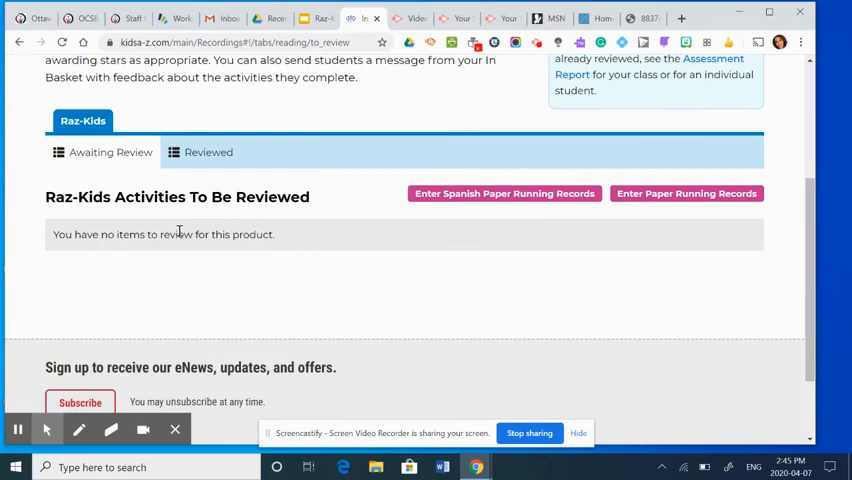
{"action": "mouse_move", "coordinate": [110, 216]}
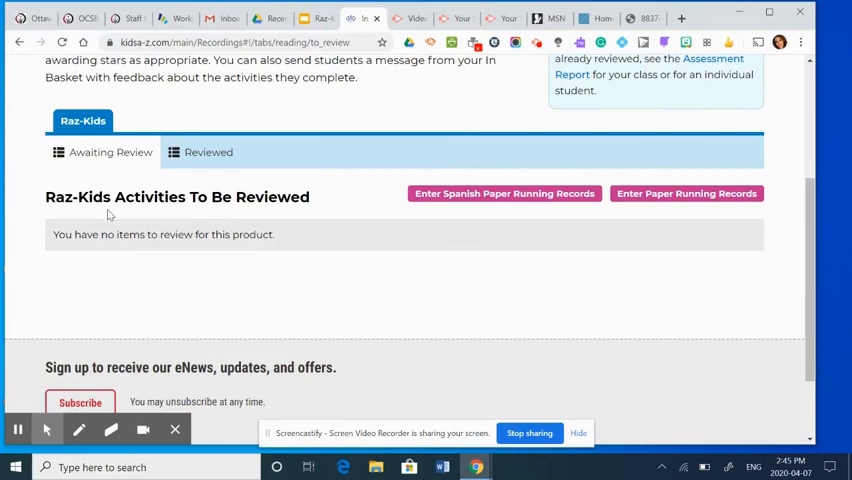
{"action": "left_click", "coordinate": [208, 152]}
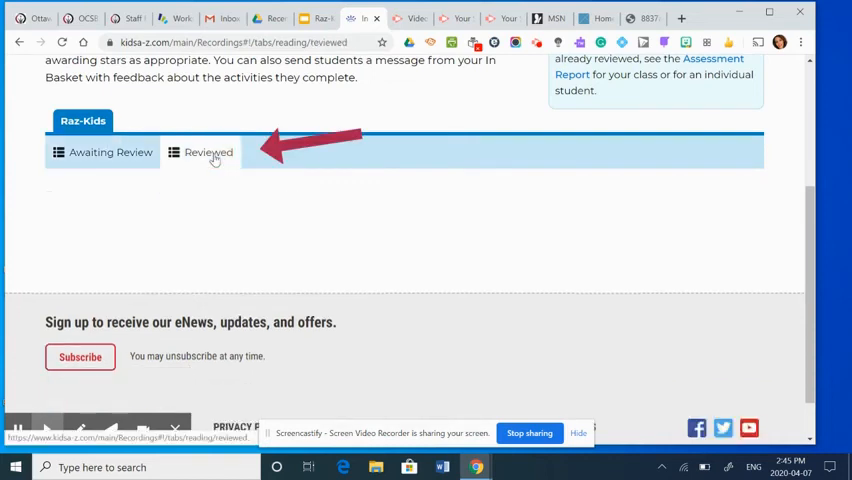
{"action": "left_click", "coordinate": [208, 152]}
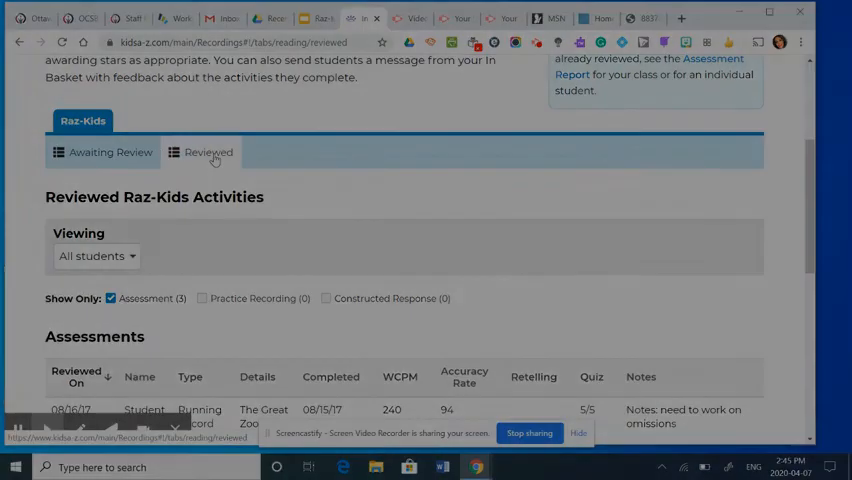